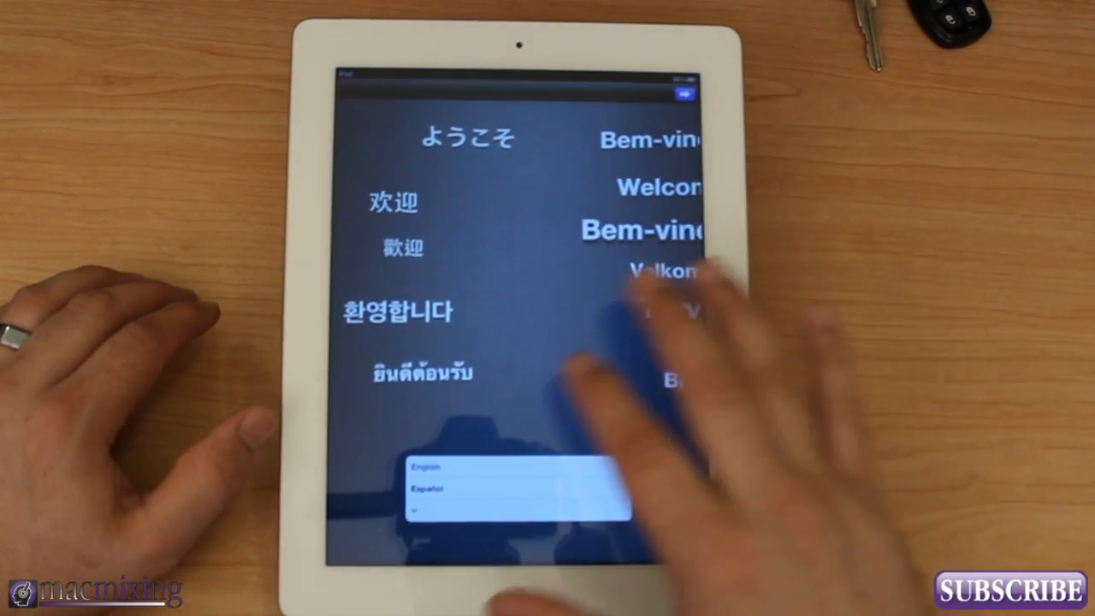
Step: Choose English from the full language list as the iPad's language
{"action": "left_click", "coordinate": [513, 487]}
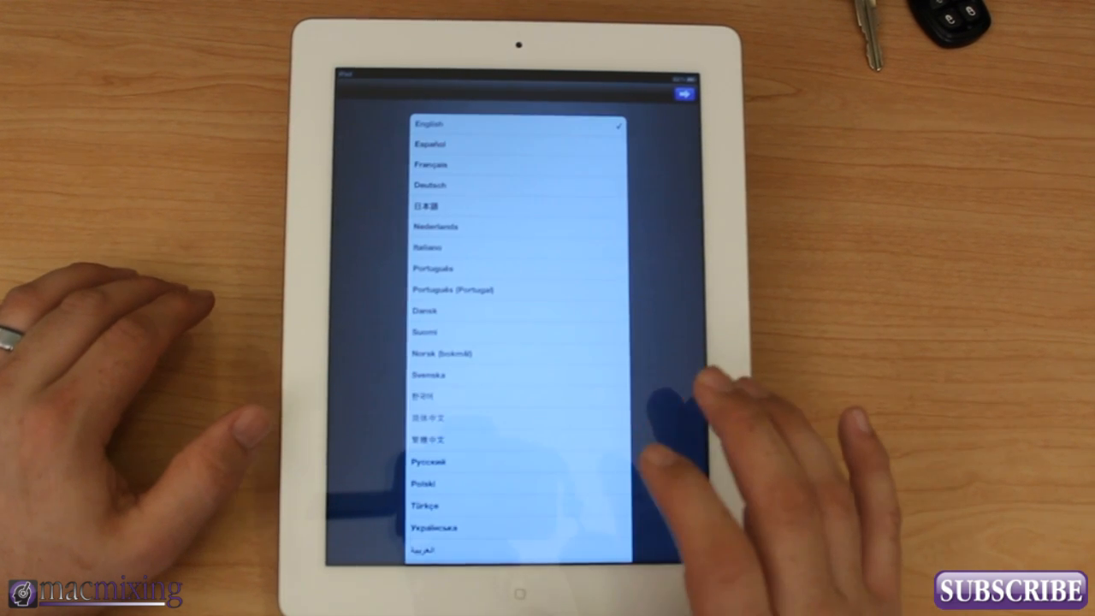
{"action": "left_click", "coordinate": [684, 93]}
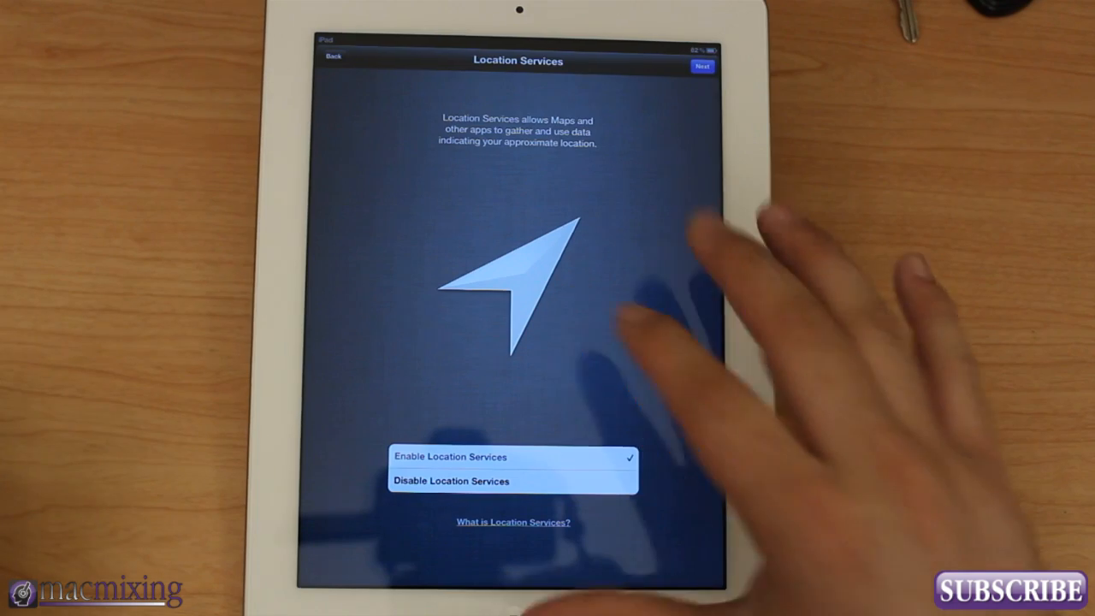
Step: Continue with Location Services enabled, reaching the setup-complete Thank You screen
{"action": "left_click", "coordinate": [701, 65]}
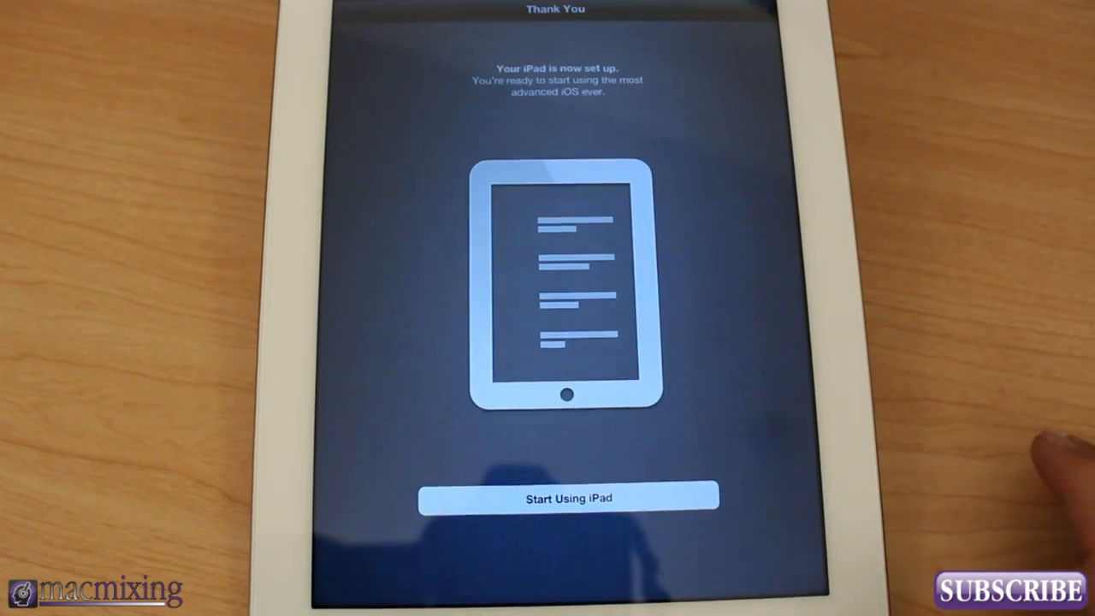
{"action": "left_click", "coordinate": [568, 496]}
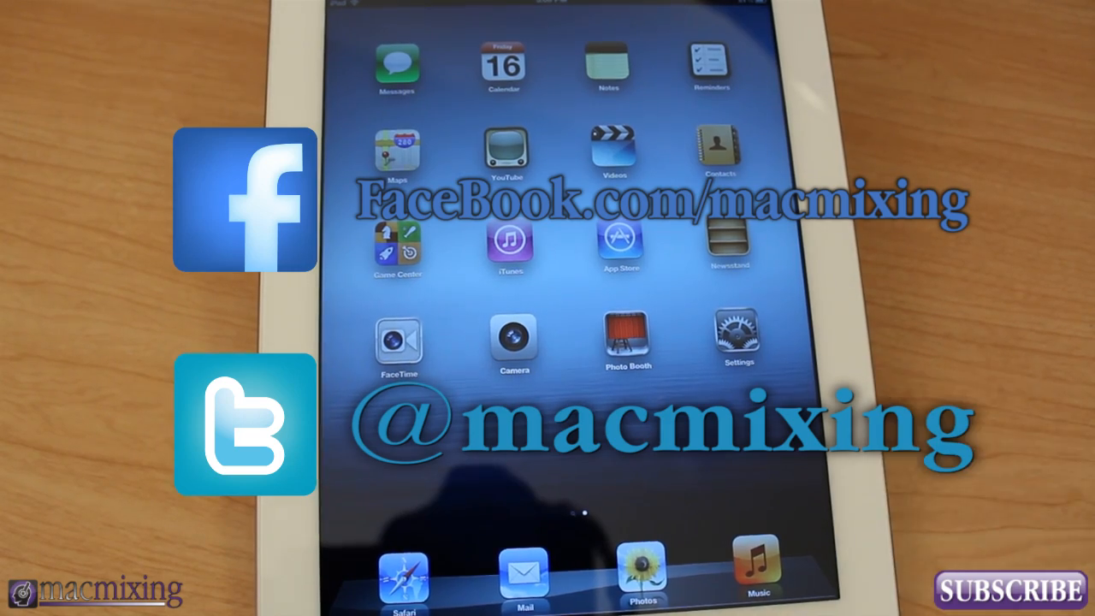